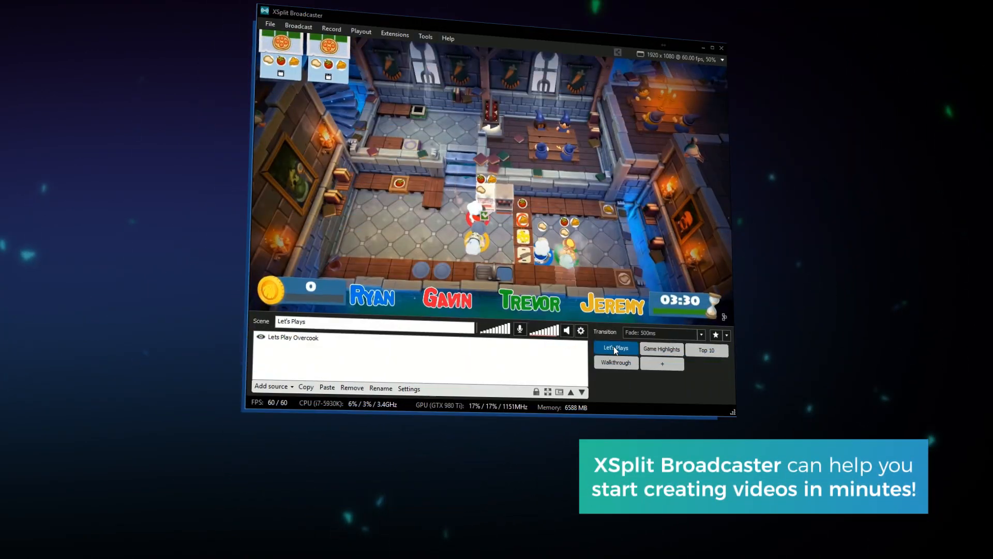
- Switch the live output to Game Highlights, then to the Top 10 scene
{"action": "left_click", "coordinate": [661, 348]}
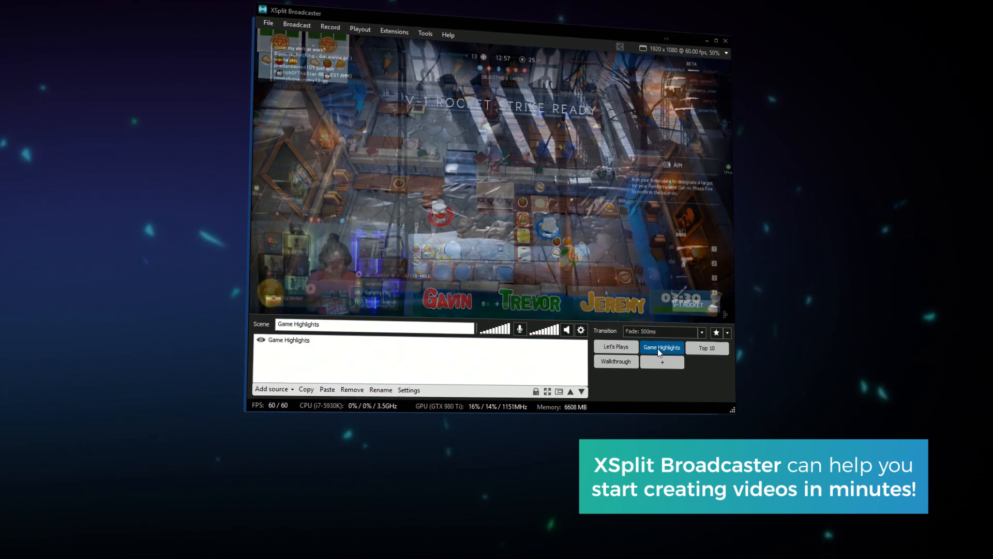
{"action": "left_click", "coordinate": [707, 345]}
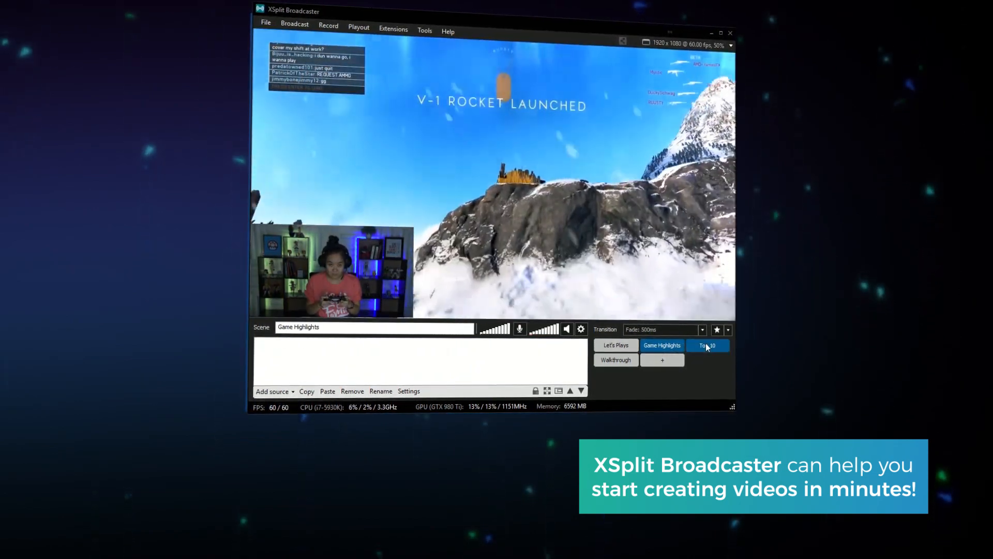
{"action": "left_click", "coordinate": [708, 343]}
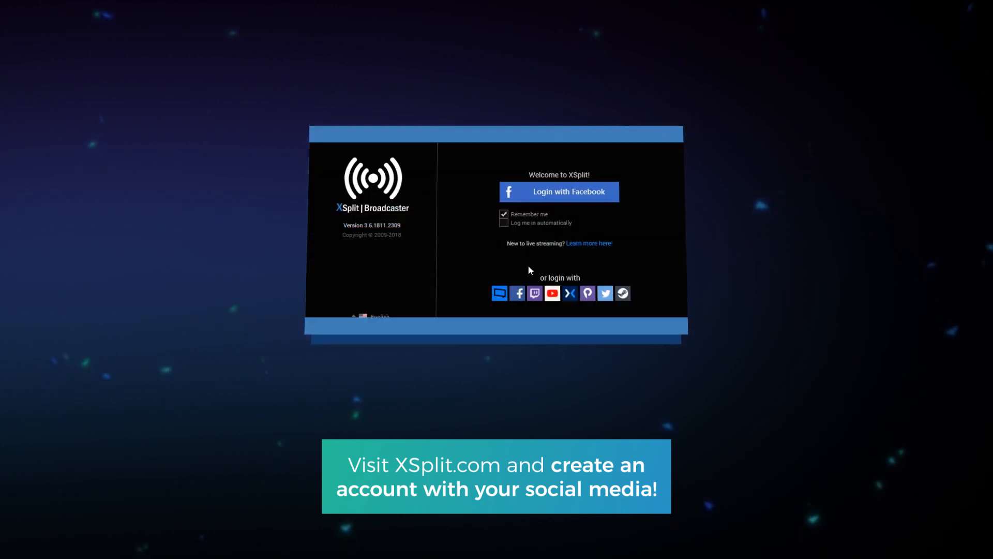
- Log in via Facebook and link it to the existing XSplit account
{"action": "left_click", "coordinate": [558, 191]}
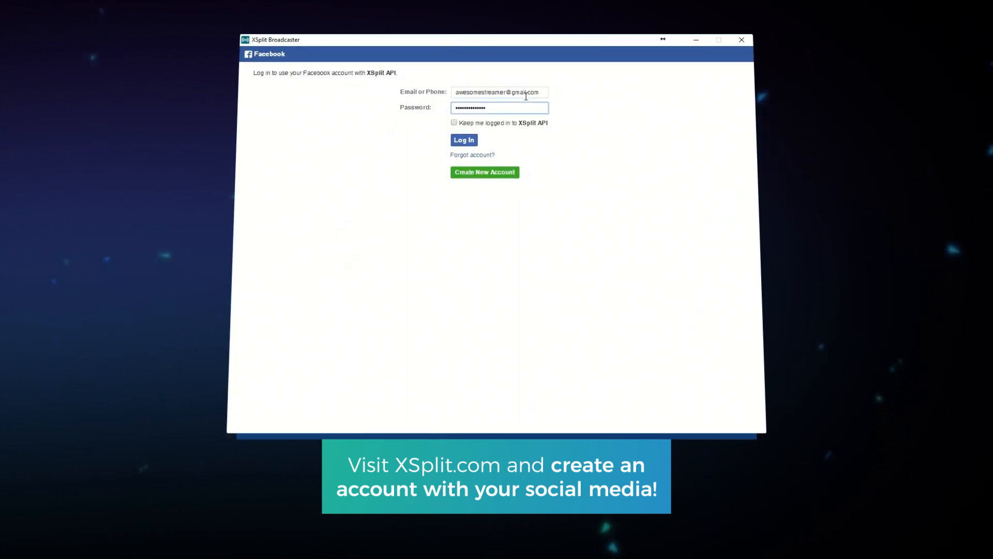
{"action": "left_click", "coordinate": [464, 140]}
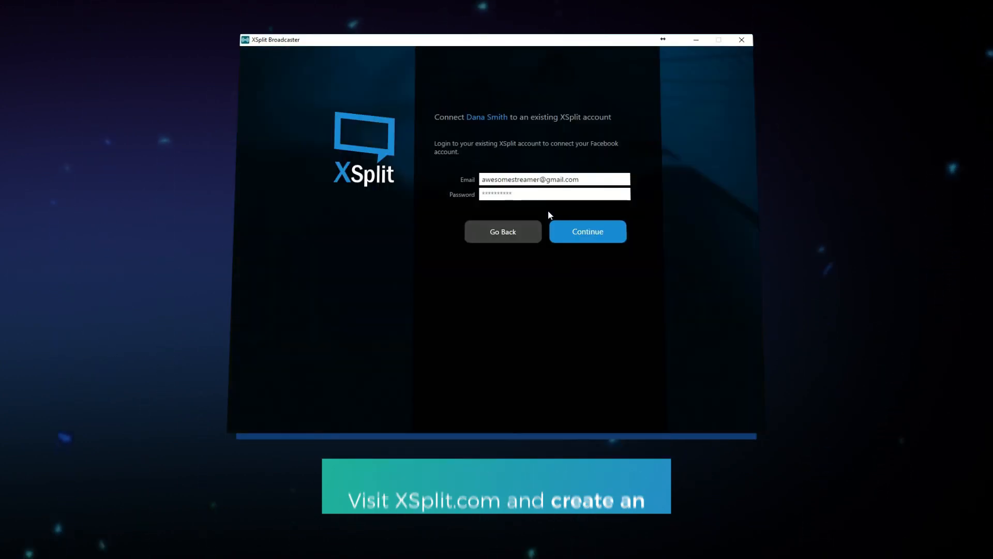
{"action": "left_click", "coordinate": [587, 230]}
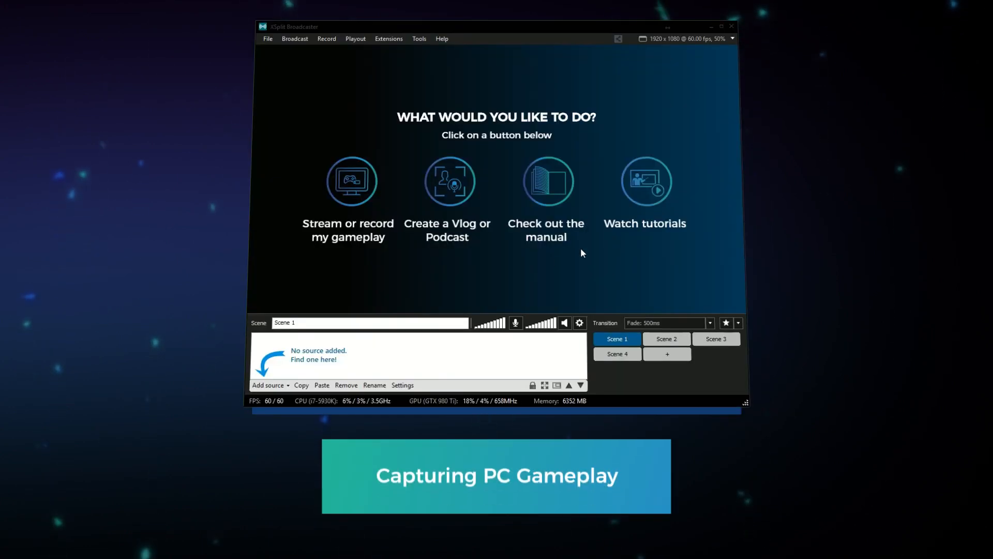
- Add a capture-card source for the gameplay to Scene 1
{"action": "left_click", "coordinate": [269, 385]}
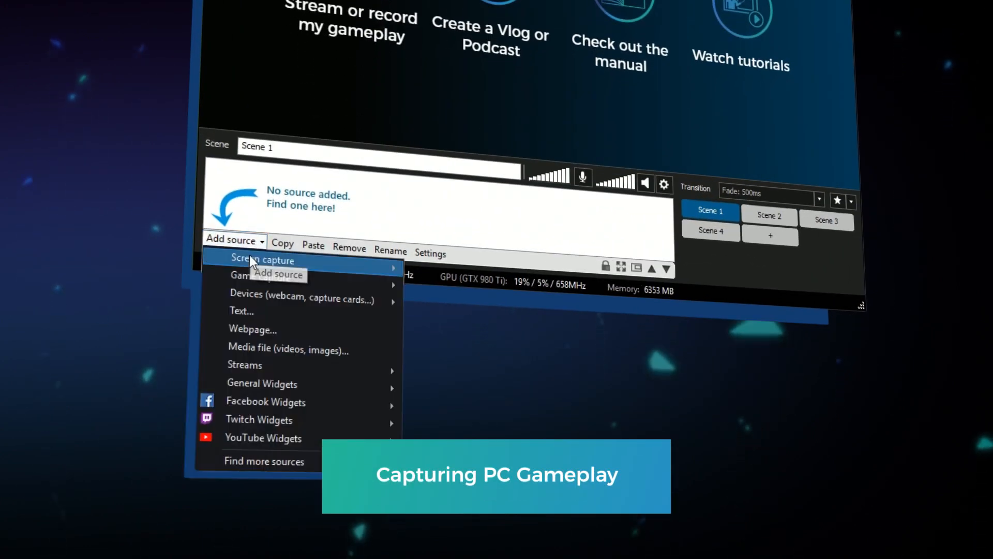
{"action": "left_click", "coordinate": [262, 259]}
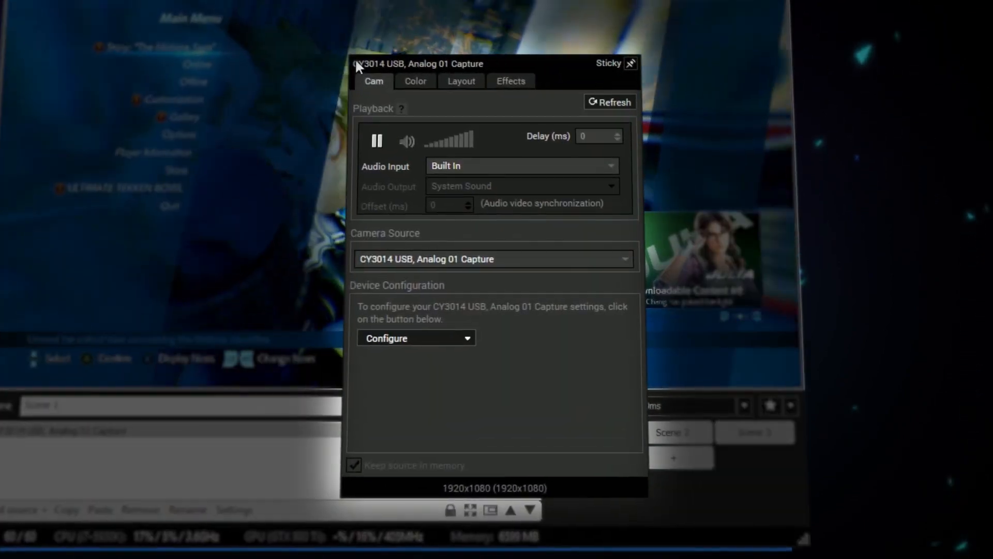
- Bring up the properties of the CY3014 USB capture device source
{"action": "left_click", "coordinate": [520, 166]}
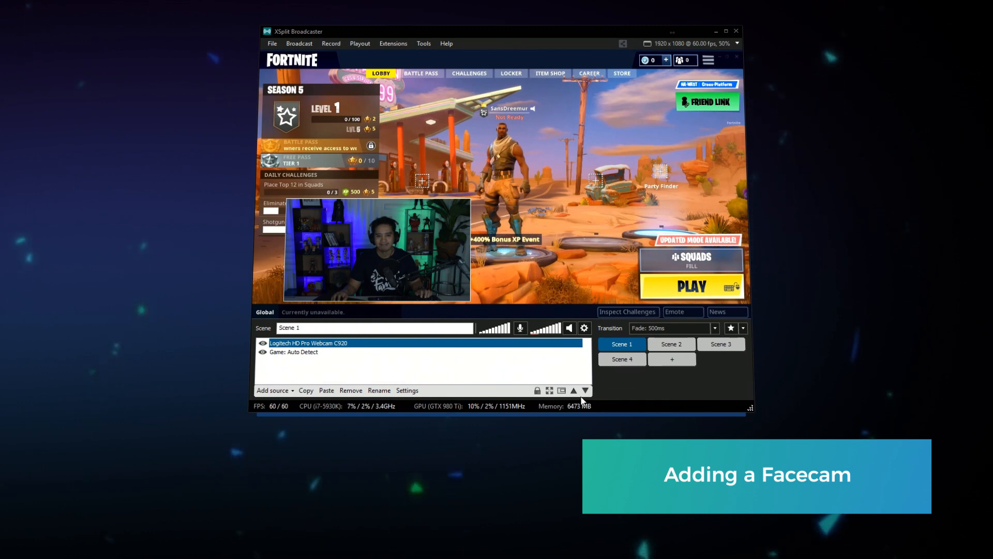
- Move the Logitech webcam layer beneath the game capture, then back above it
{"action": "left_click", "coordinate": [584, 390]}
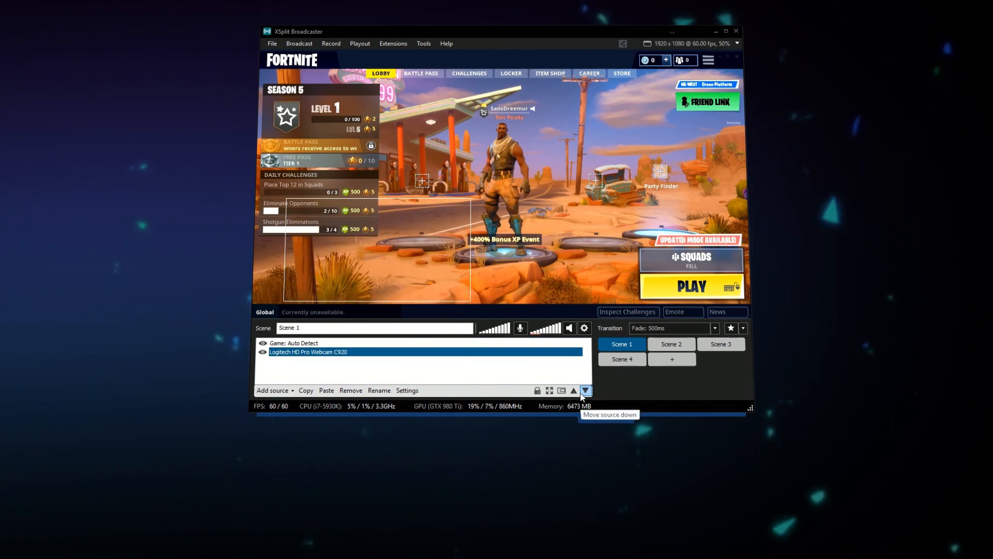
{"action": "left_click", "coordinate": [585, 390]}
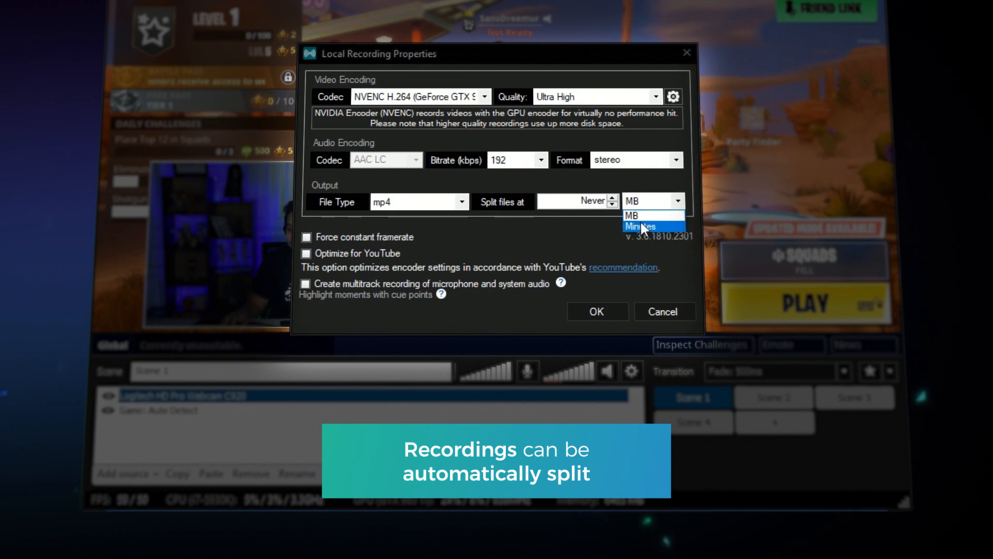
- Set local recordings to split by minutes with multitrack audio and confirm
{"action": "left_click", "coordinate": [642, 226]}
{"action": "type", "text": "10"}
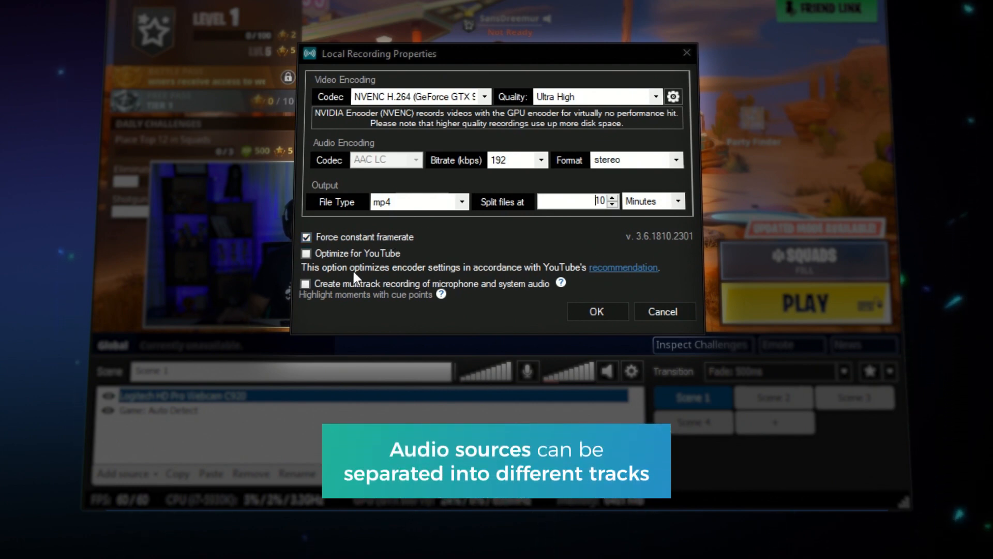
{"action": "left_click", "coordinate": [306, 283]}
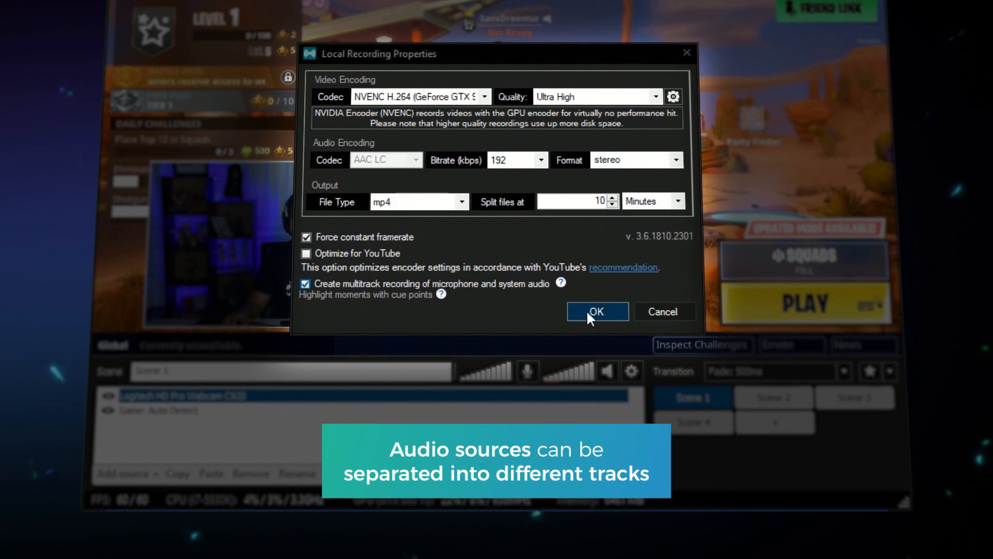
{"action": "left_click", "coordinate": [596, 312]}
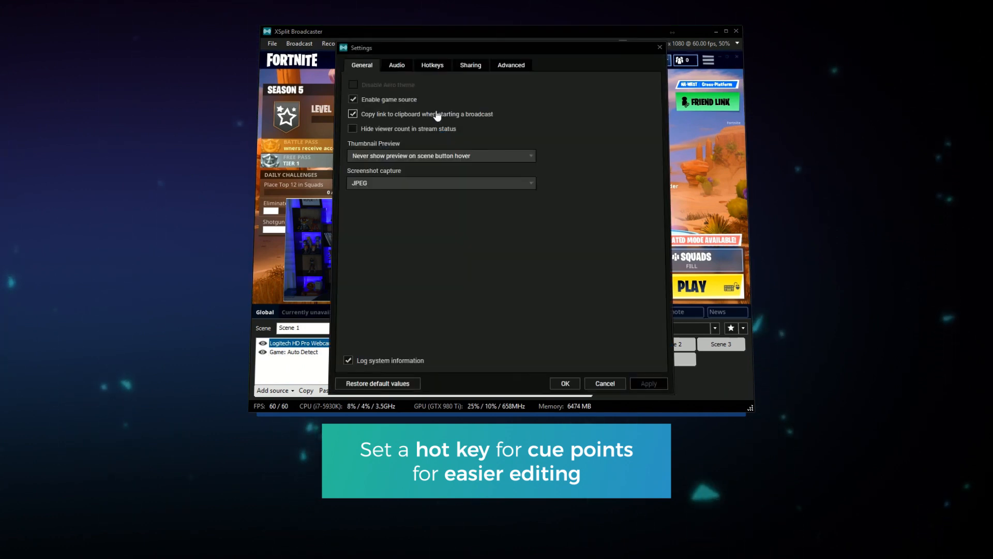
- Go to the Hotkeys settings to assign a cue point hotkey
{"action": "left_click", "coordinate": [432, 64]}
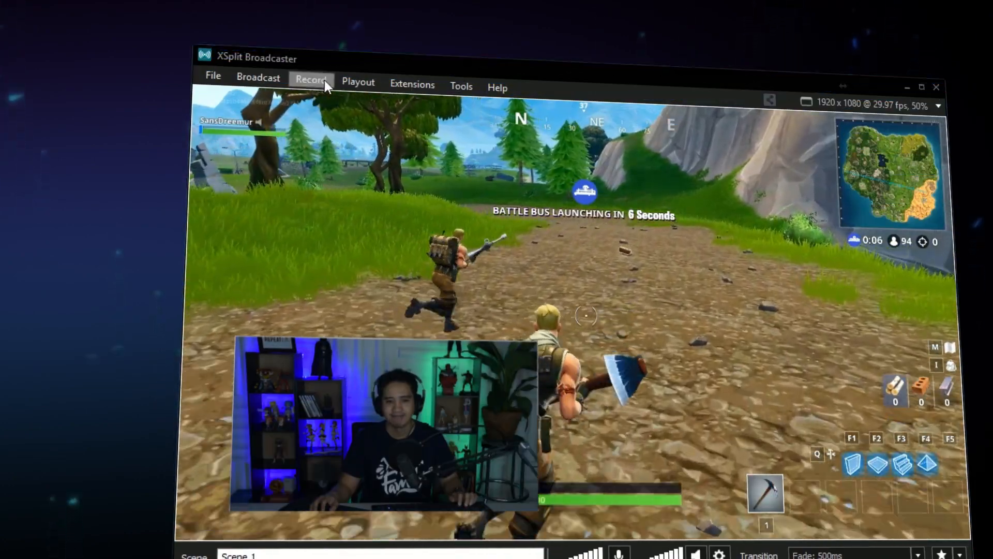
- Pause the local recording of the match, then resume it from the Record menu
{"action": "left_click", "coordinate": [311, 83]}
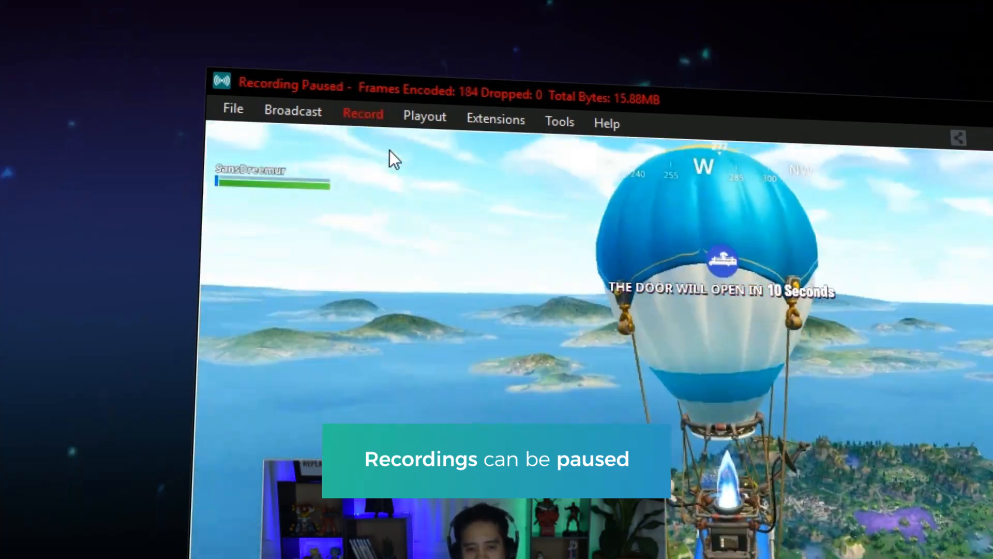
{"action": "left_click", "coordinate": [364, 117]}
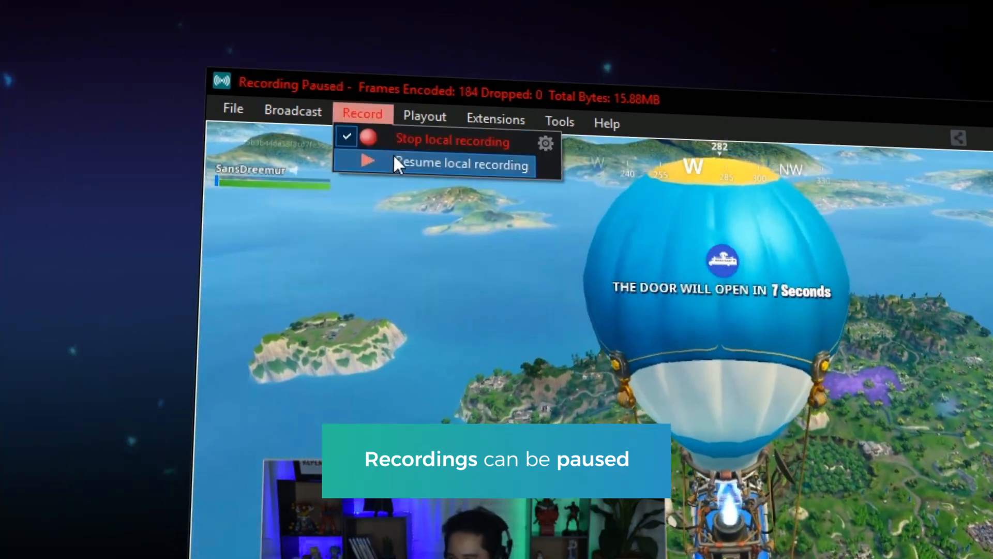
{"action": "left_click", "coordinate": [461, 165]}
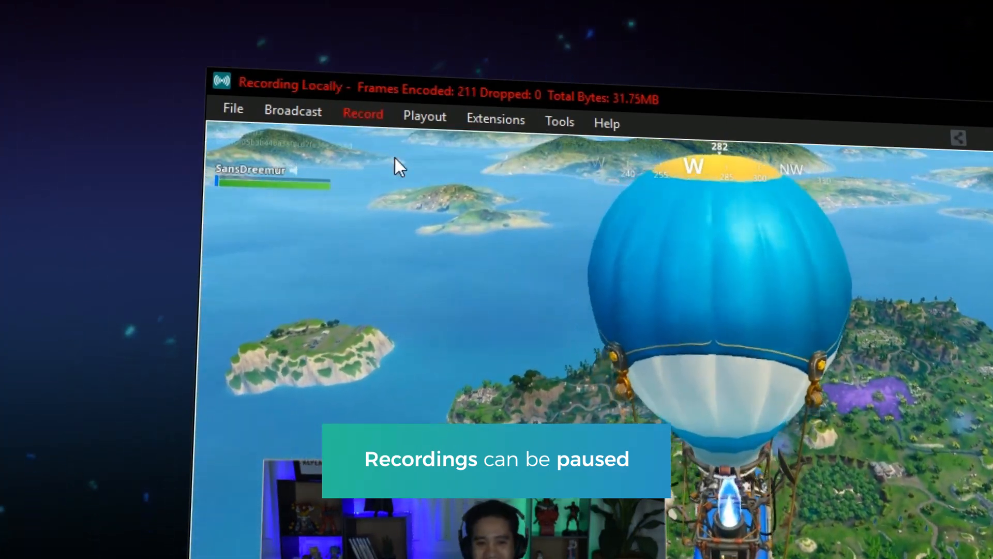
{"action": "left_click", "coordinate": [233, 109]}
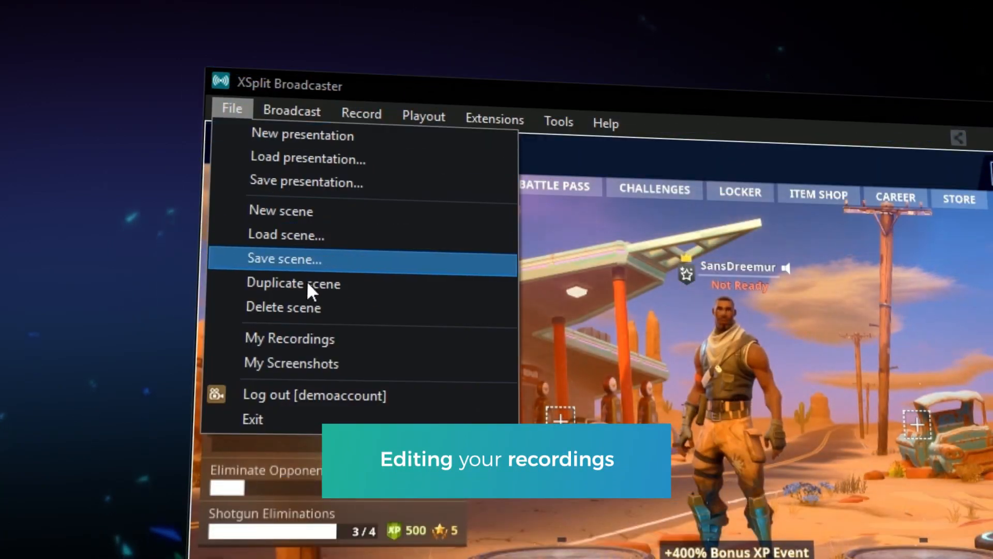
- Select recording 2019-01-17_19-34-59.mp4 in My Recordings and send it to Express Edit
{"action": "left_click", "coordinate": [289, 337]}
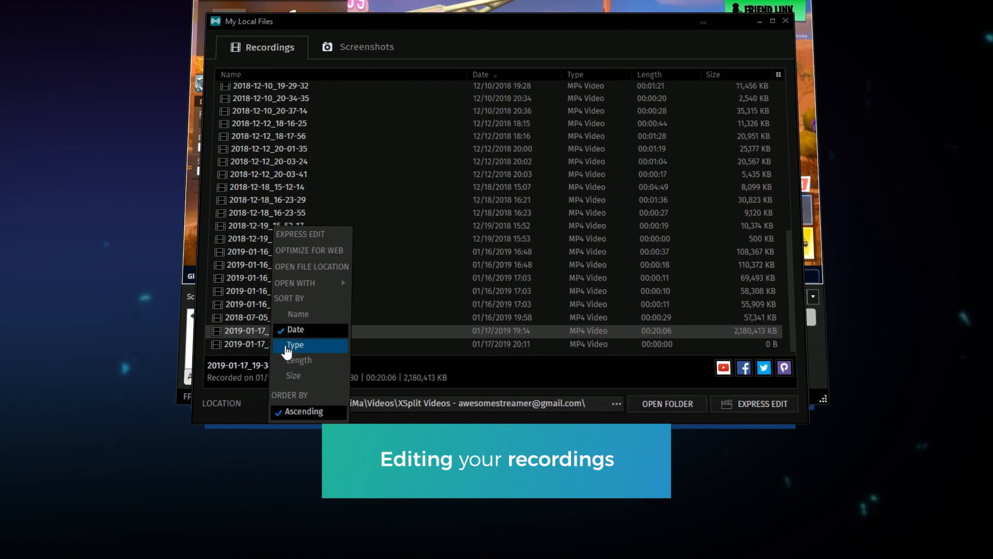
{"action": "left_click", "coordinate": [295, 345]}
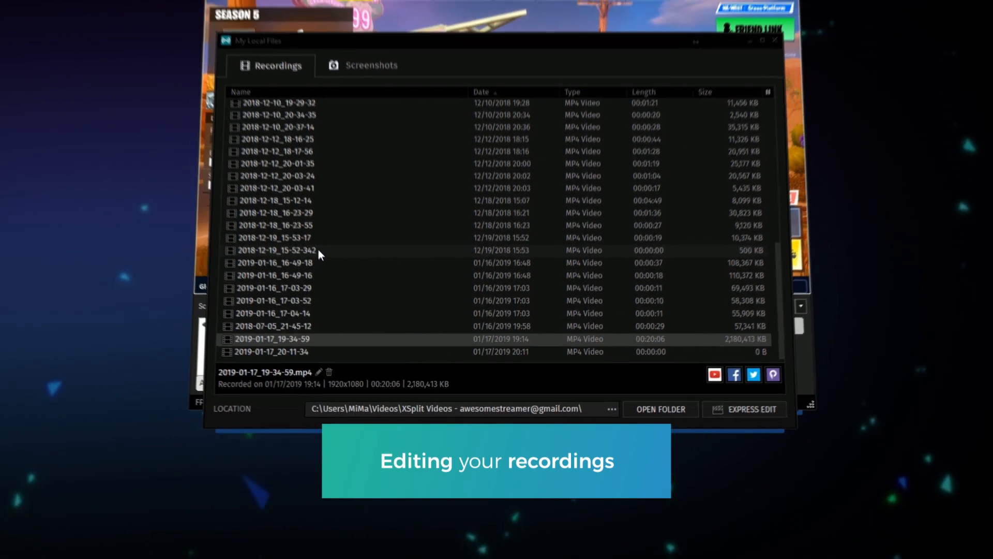
{"action": "left_click", "coordinate": [751, 409]}
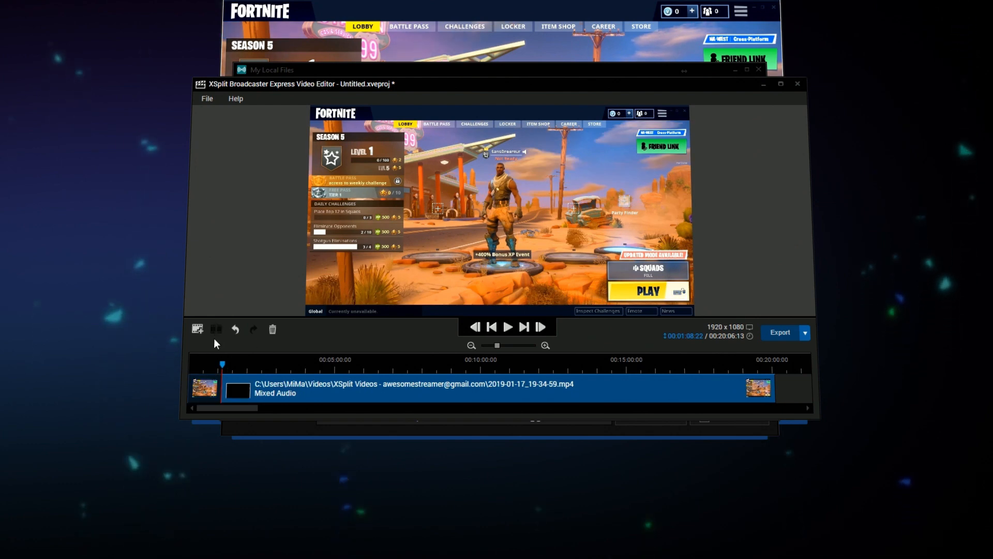
{"action": "left_click", "coordinate": [780, 332]}
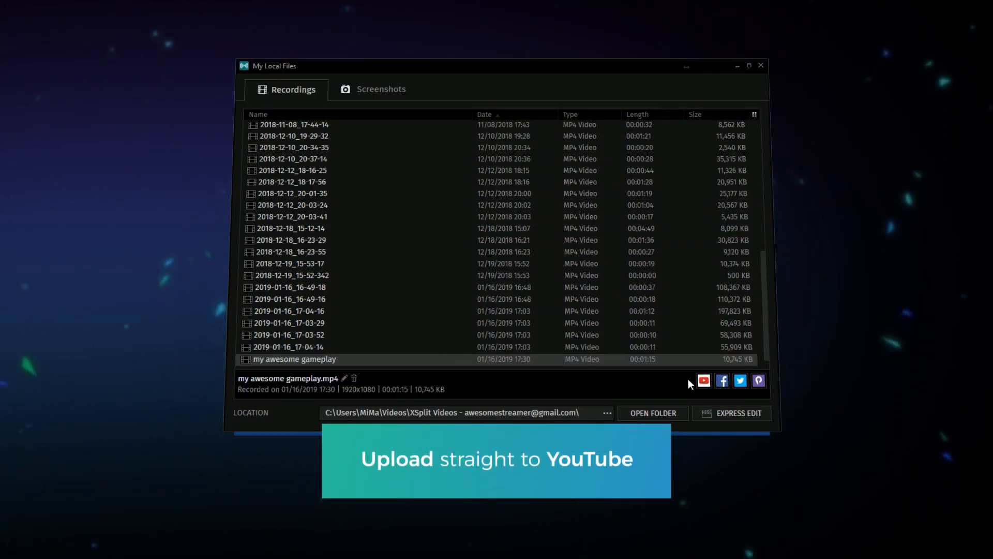
- Share my awesome gameplay with the post 'Watch my gameplay guys!' and its YouTube link
{"action": "left_click", "coordinate": [703, 379]}
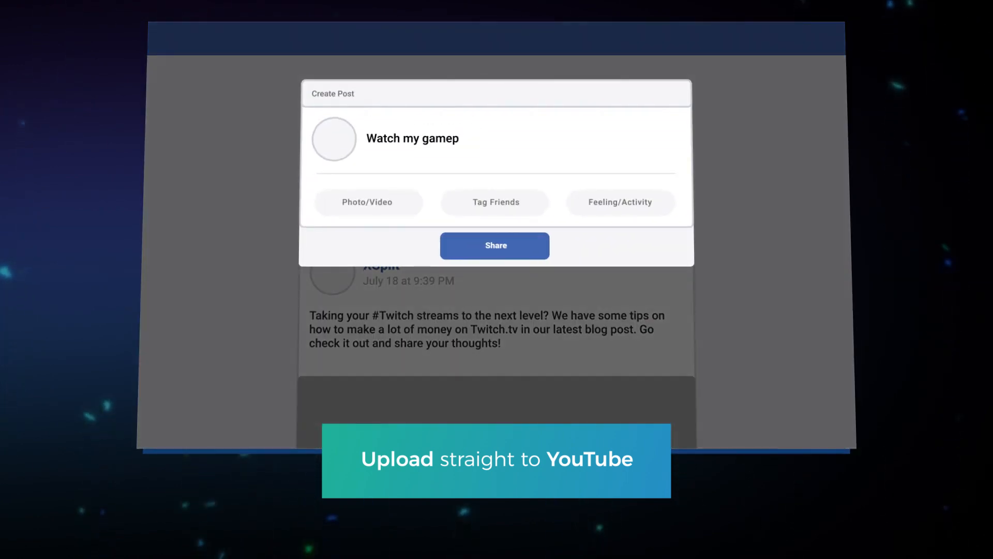
{"action": "type", "text": "lay guys! https://youtu.be/IaMyKGOStzM"}
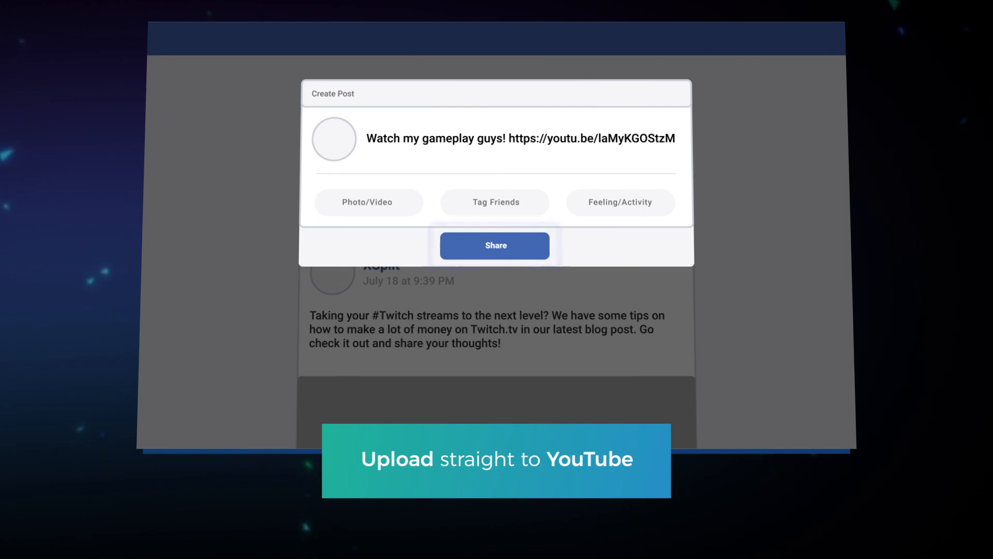